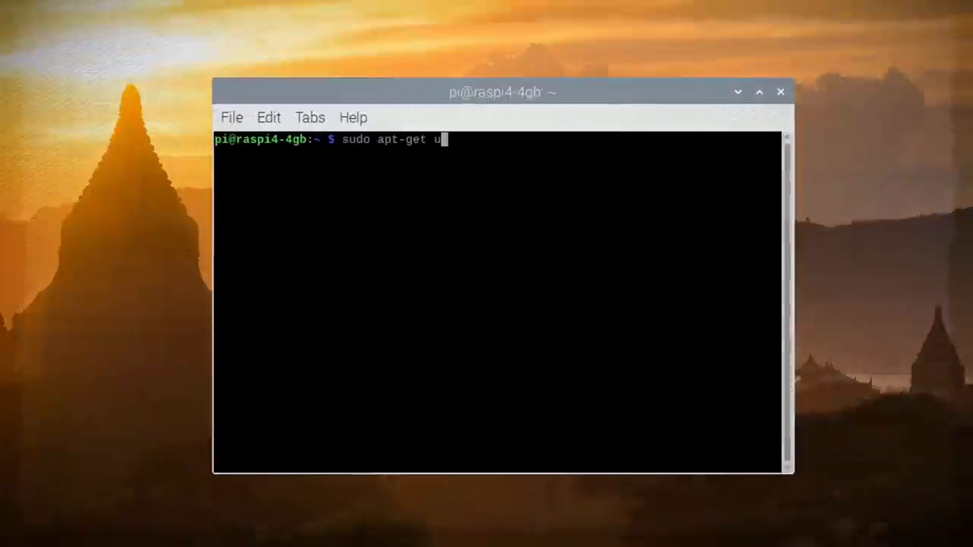
# Step: Run apt-get update, install cups, and add user pi to the lpadmin group via usermod
pyautogui.press('Return')
pyautogui.write('sudo apt-get install cups -y')
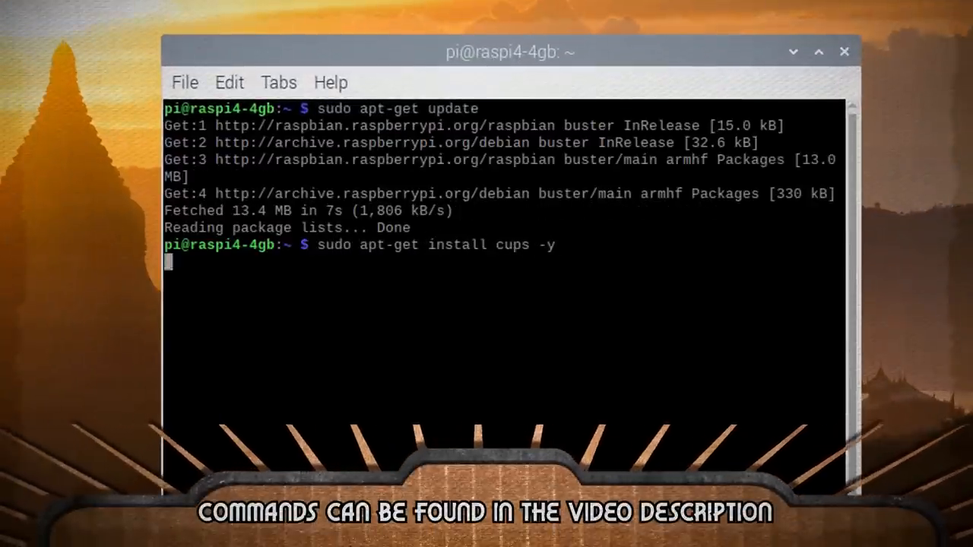
pyautogui.press('Return')
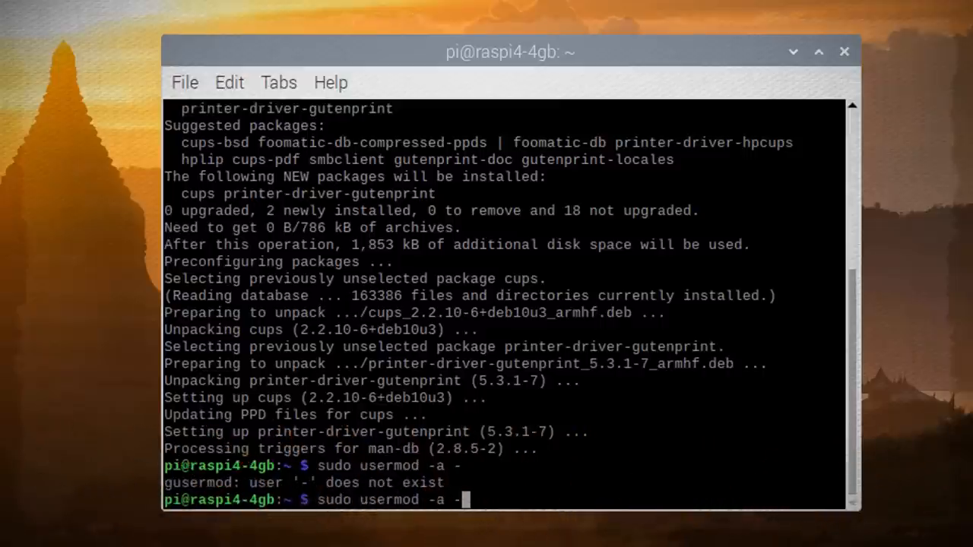
pyautogui.write('G lpadmin pi')
pyautogui.write('sudo cups')
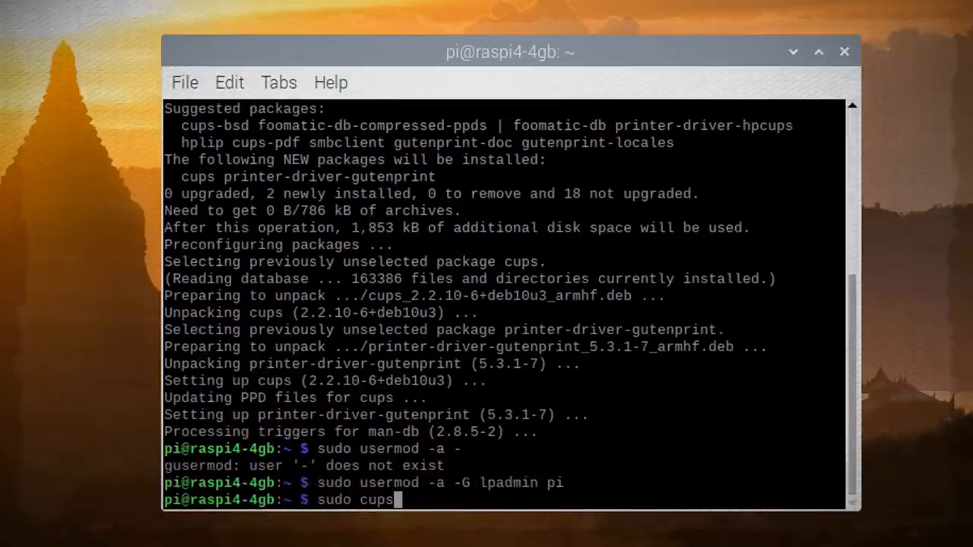
# Step: Run sudo cupsctl --remote-admin --remote-any --share-printers, correcting the mistyped --remote -admin option
pyautogui.write('ctl --remote')
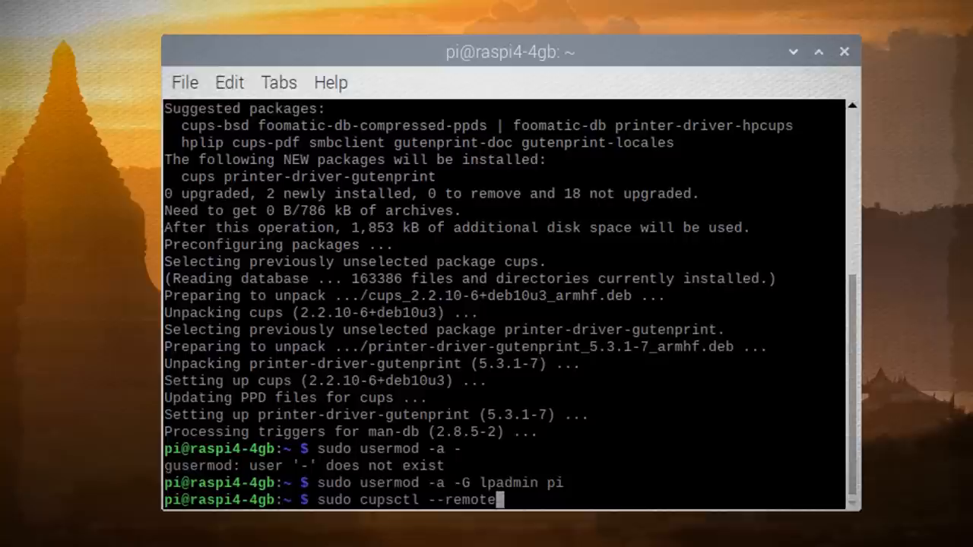
pyautogui.write('-admin --remote-any --sh')
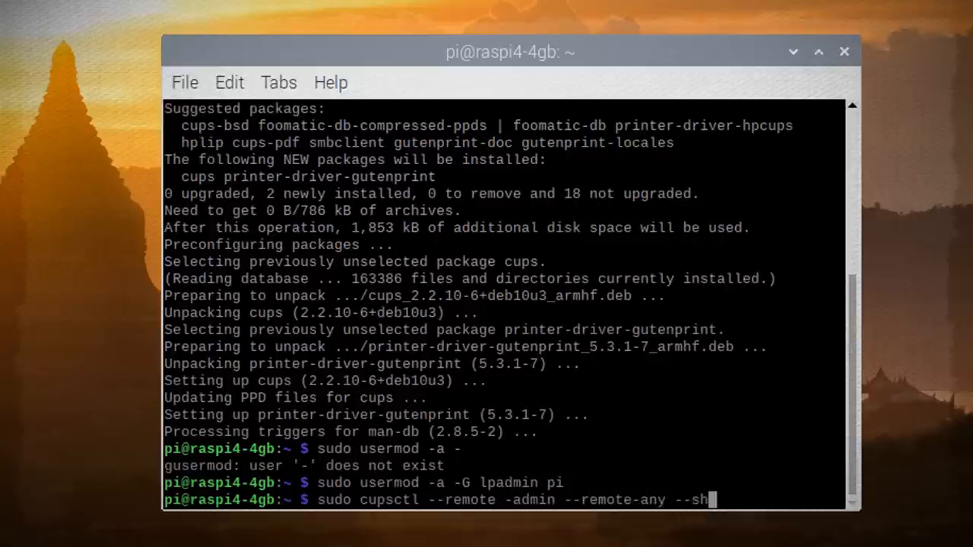
pyautogui.press('Return')
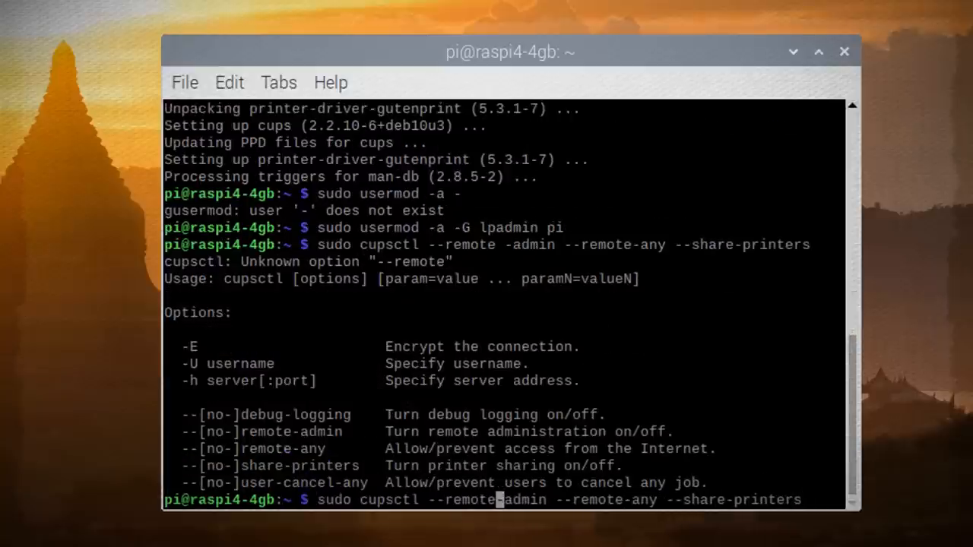
pyautogui.write('sudo /etc')
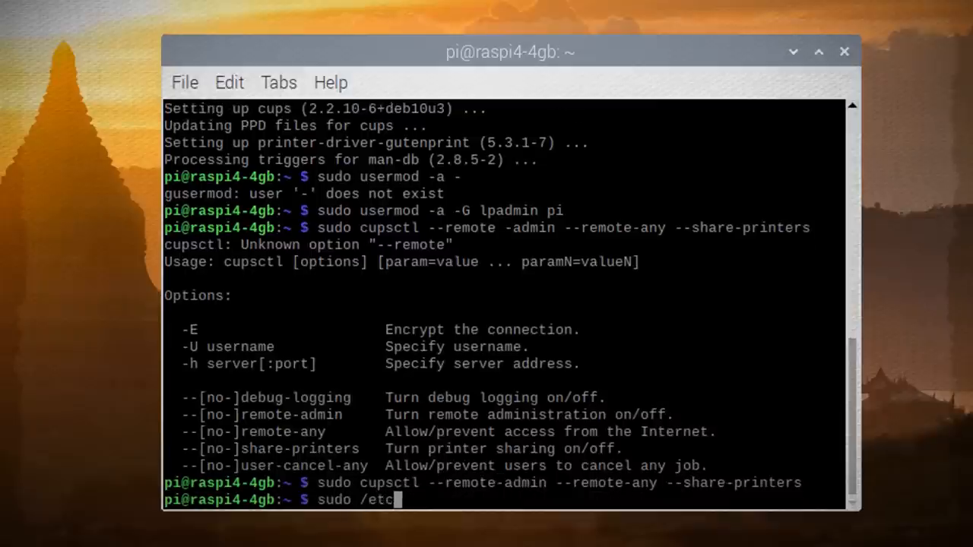
# Step: Run sudo /etc/init.d/cups restart to restart the CUPS service
pyautogui.write('/init.d/cups r')
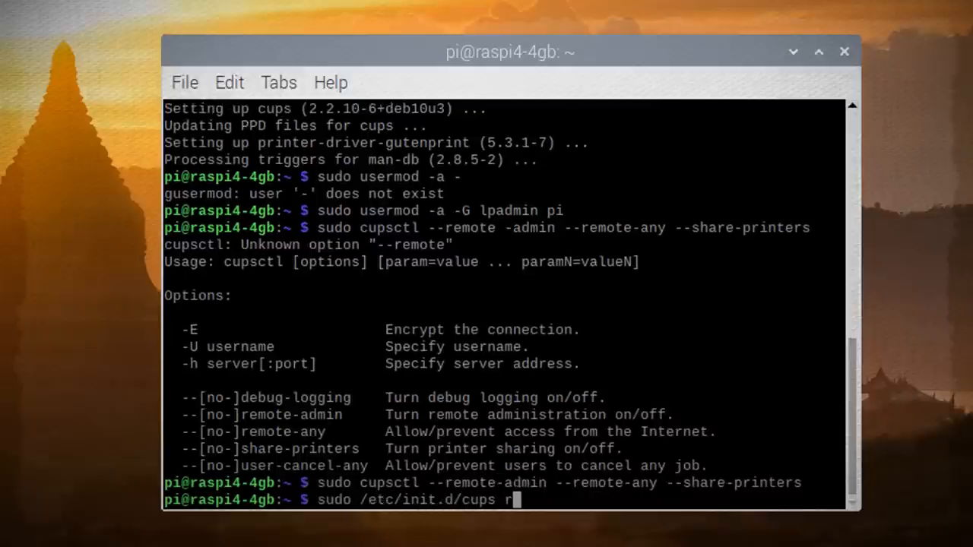
pyautogui.press('Return')
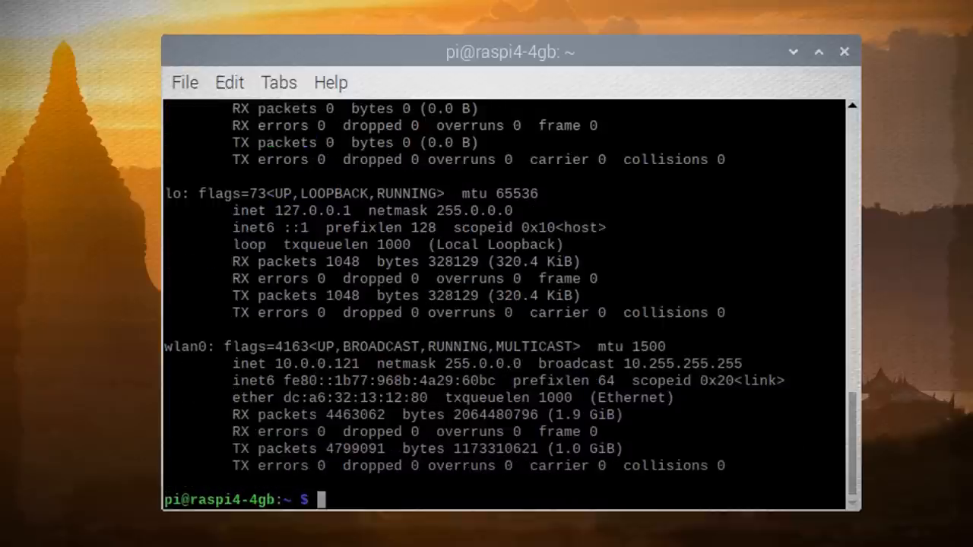
pyautogui.moveTo(595, 410)
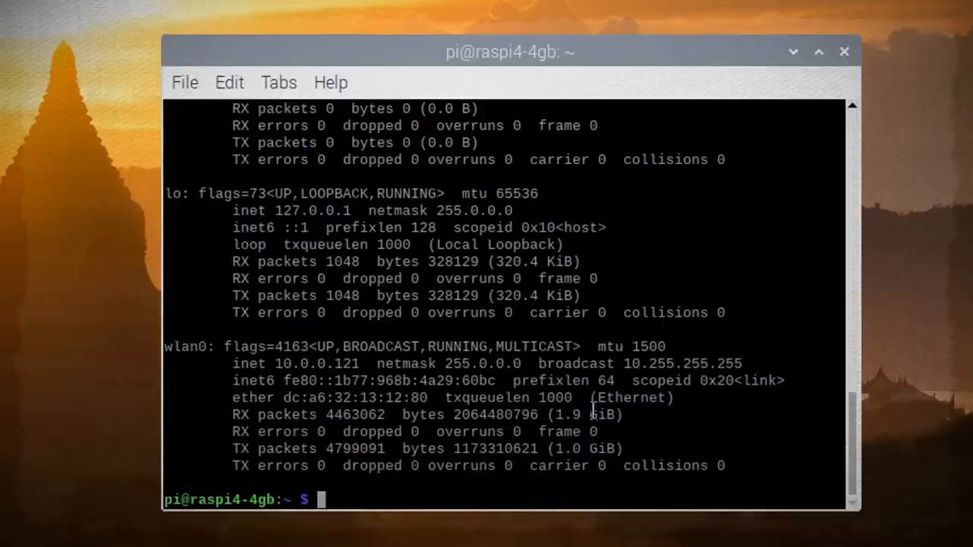